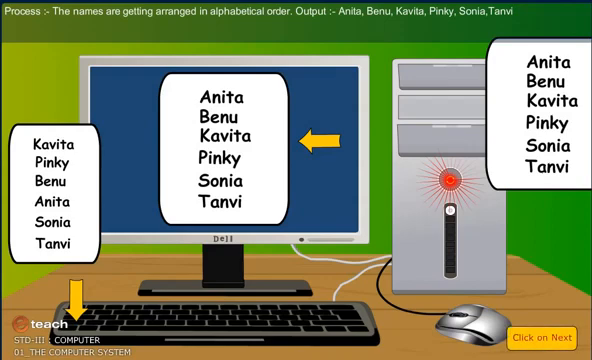
Step: Advance the lesson from the name-sorting example to the Summary screen
click(549, 337)
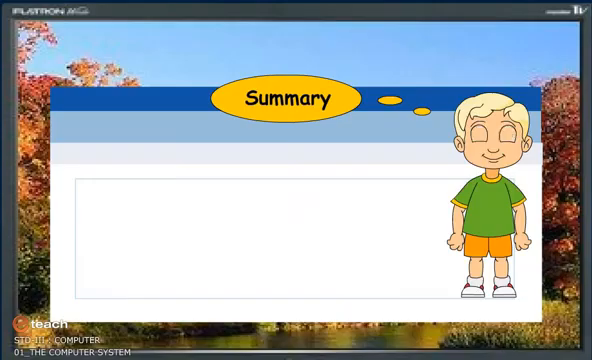